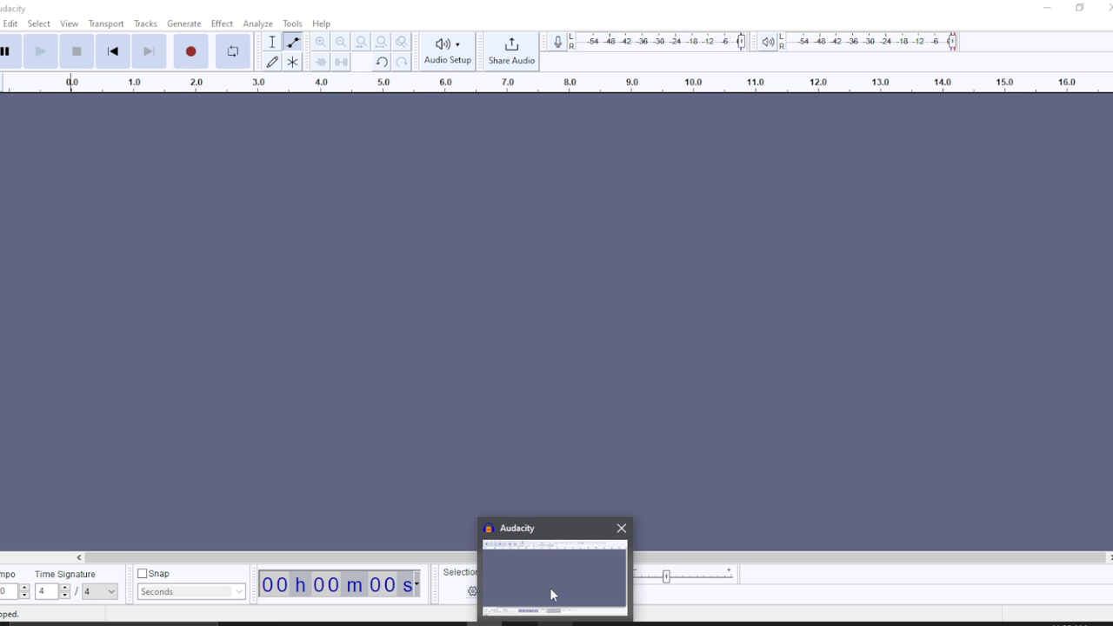
Start a raw-data import via File > Import > Raw Data
{"action": "left_click", "coordinate": [621, 529]}
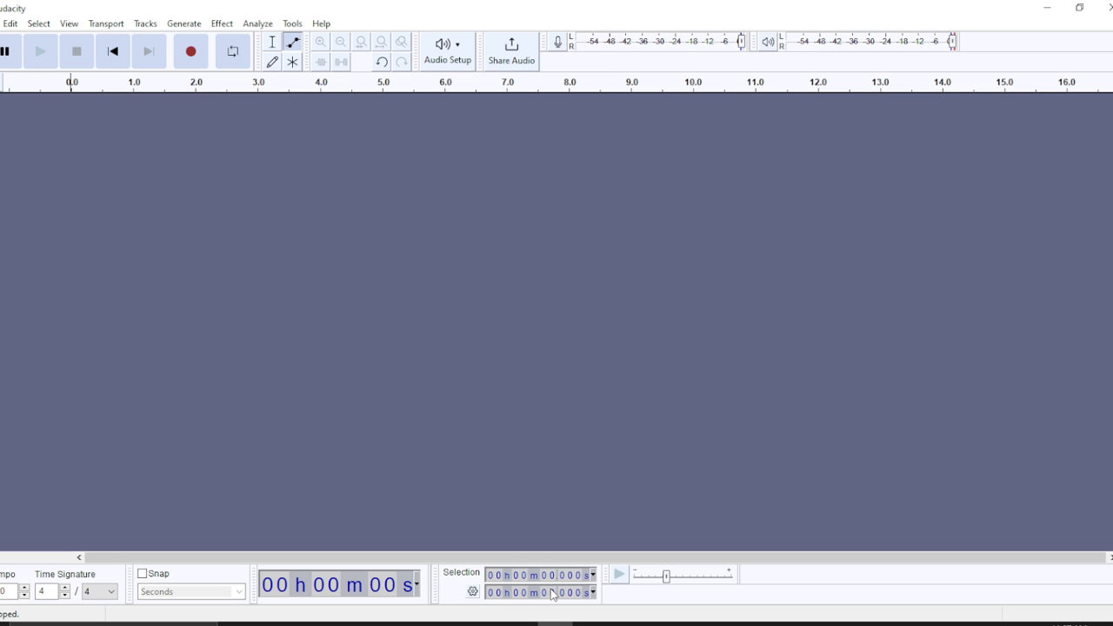
{"action": "mouse_move", "coordinate": [379, 553]}
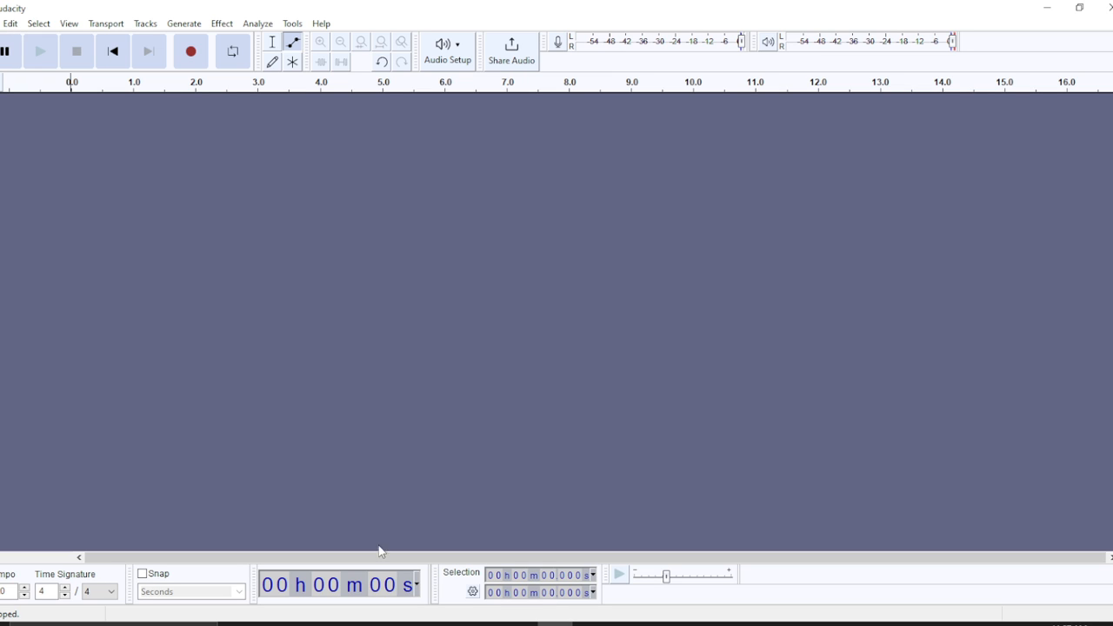
{"action": "mouse_move", "coordinate": [753, 80]}
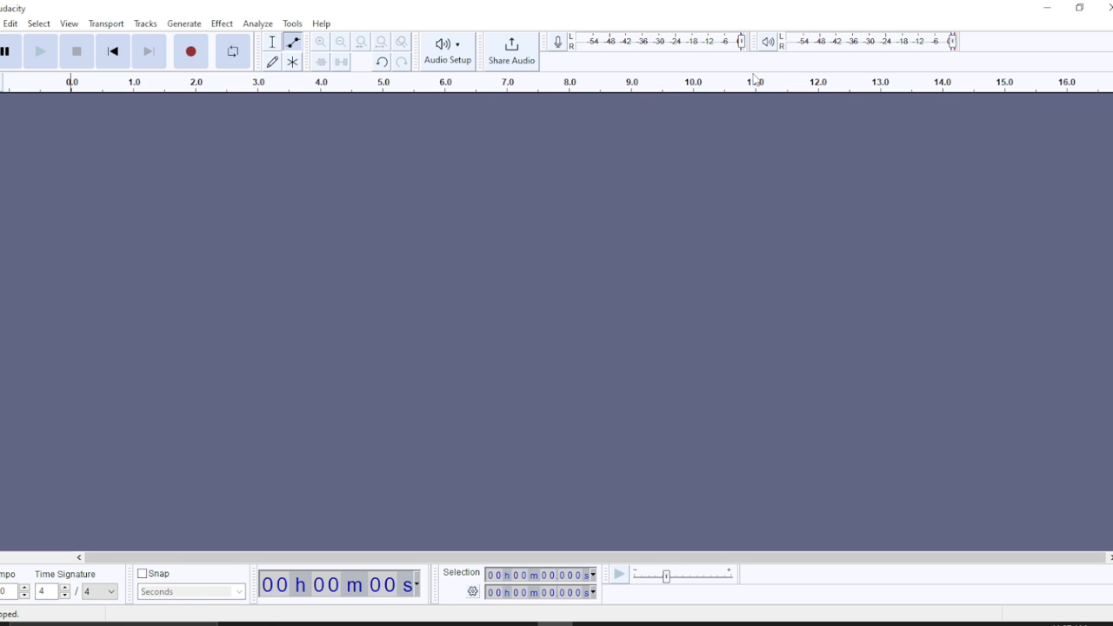
{"action": "mouse_move", "coordinate": [755, 79]}
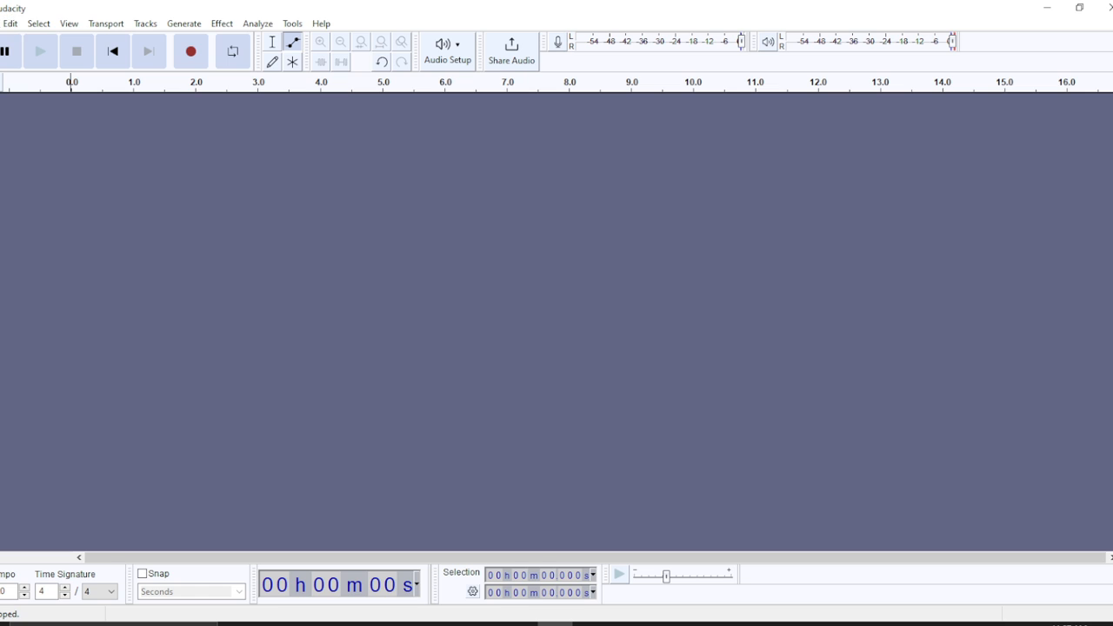
{"action": "mouse_move", "coordinate": [393, 90]}
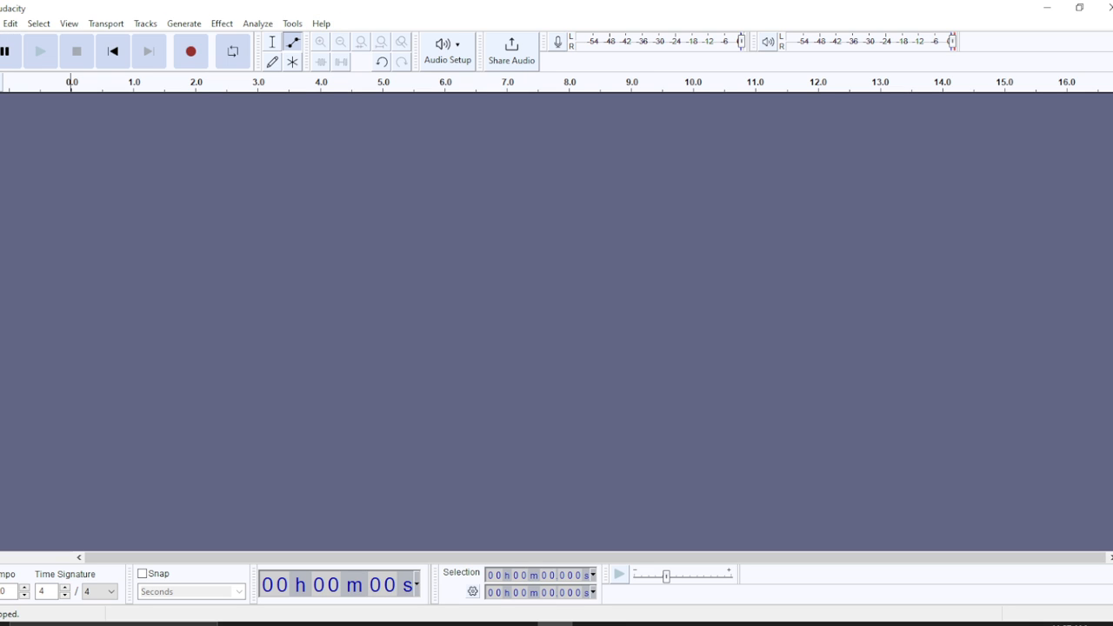
{"action": "left_click", "coordinate": [10, 25]}
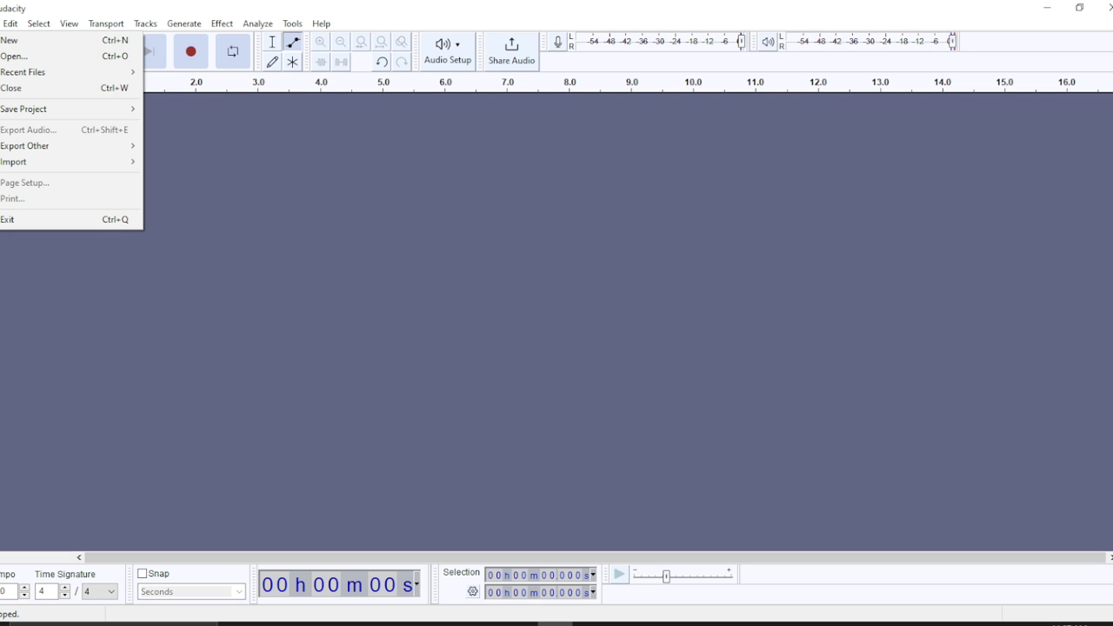
{"action": "mouse_move", "coordinate": [11, 87]}
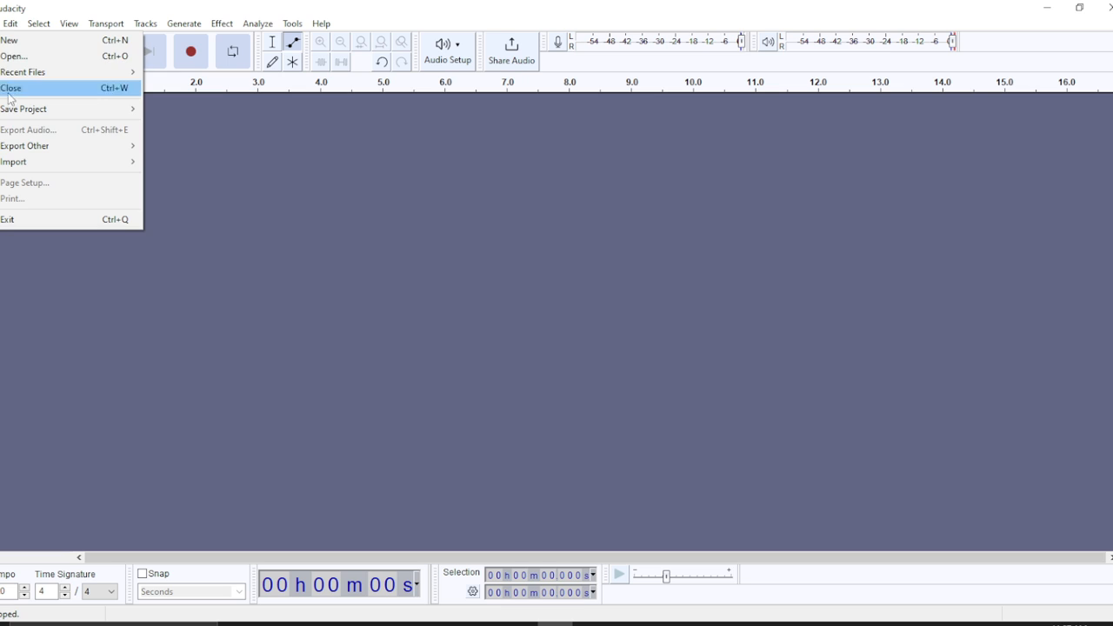
{"action": "mouse_move", "coordinate": [13, 162]}
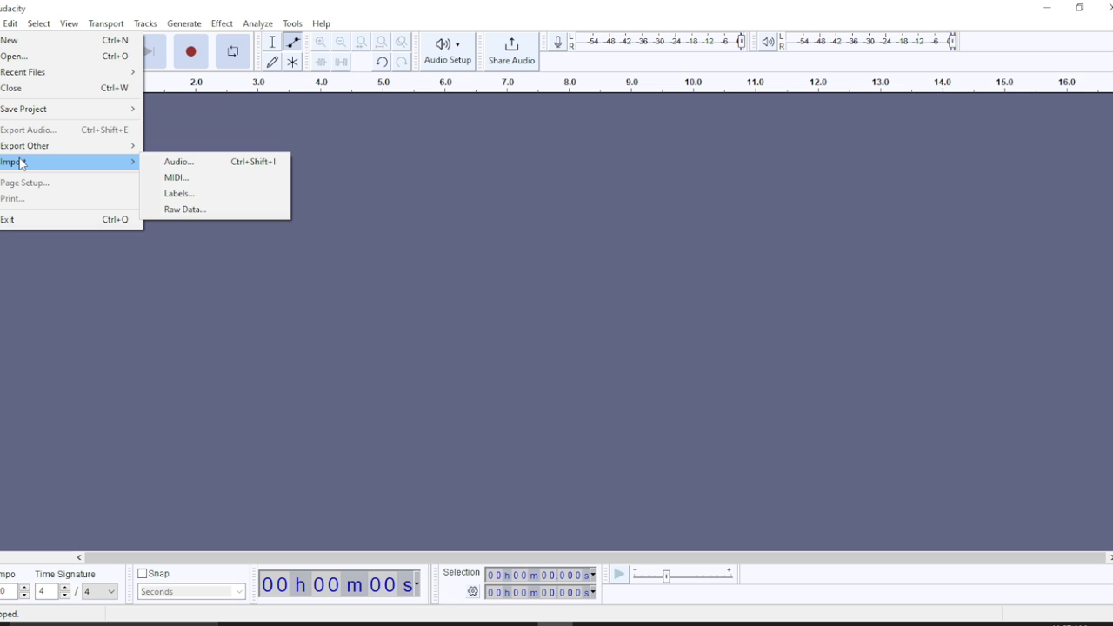
{"action": "mouse_move", "coordinate": [66, 165]}
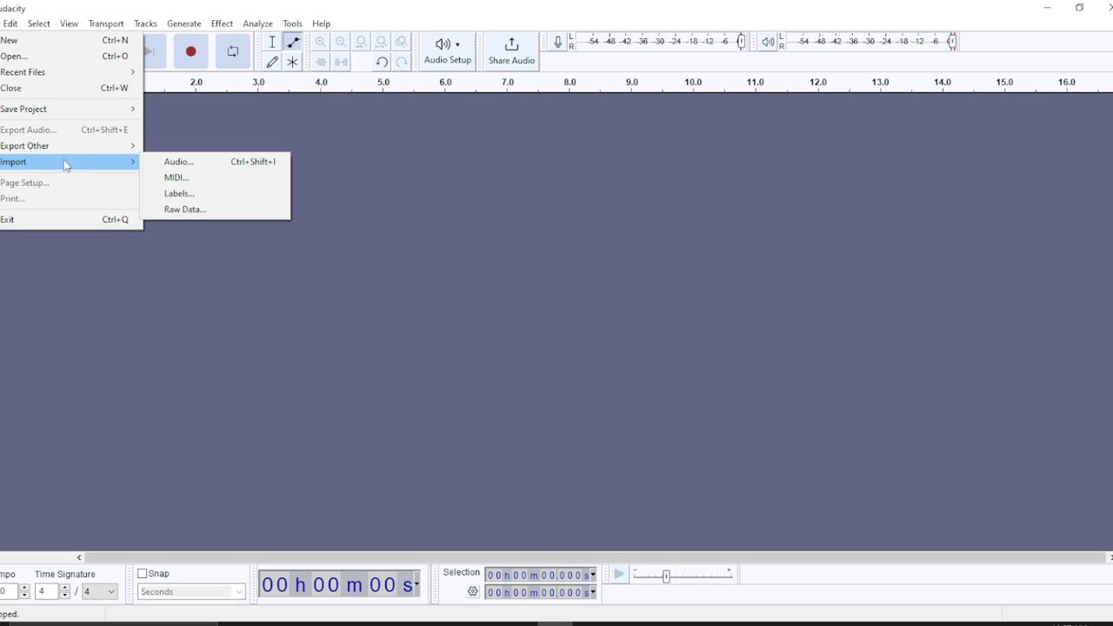
{"action": "mouse_move", "coordinate": [181, 162]}
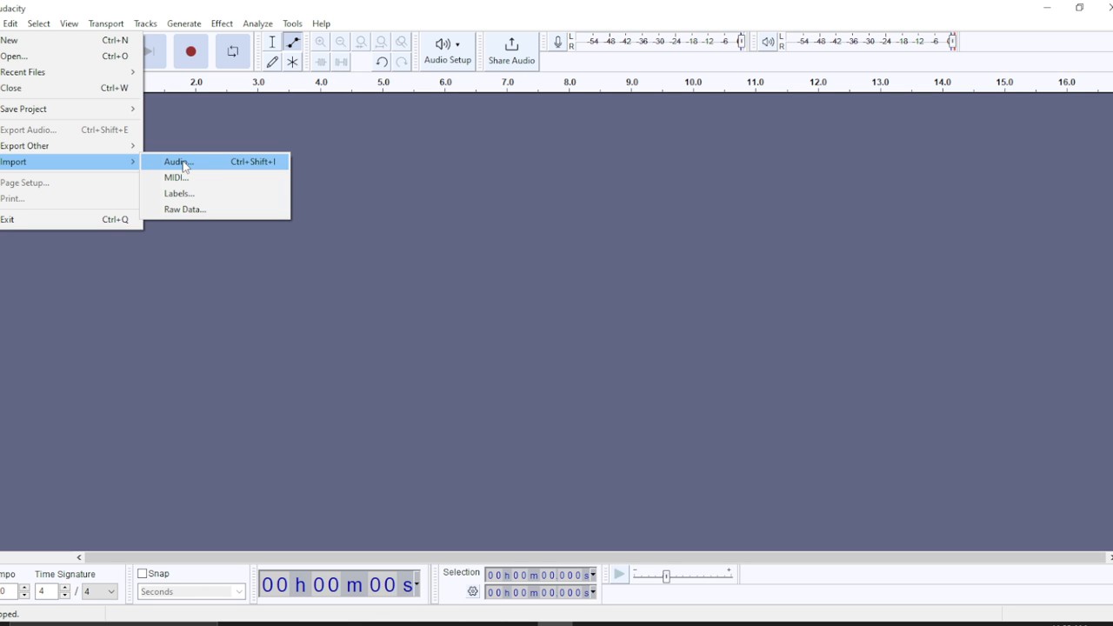
{"action": "mouse_move", "coordinate": [184, 209]}
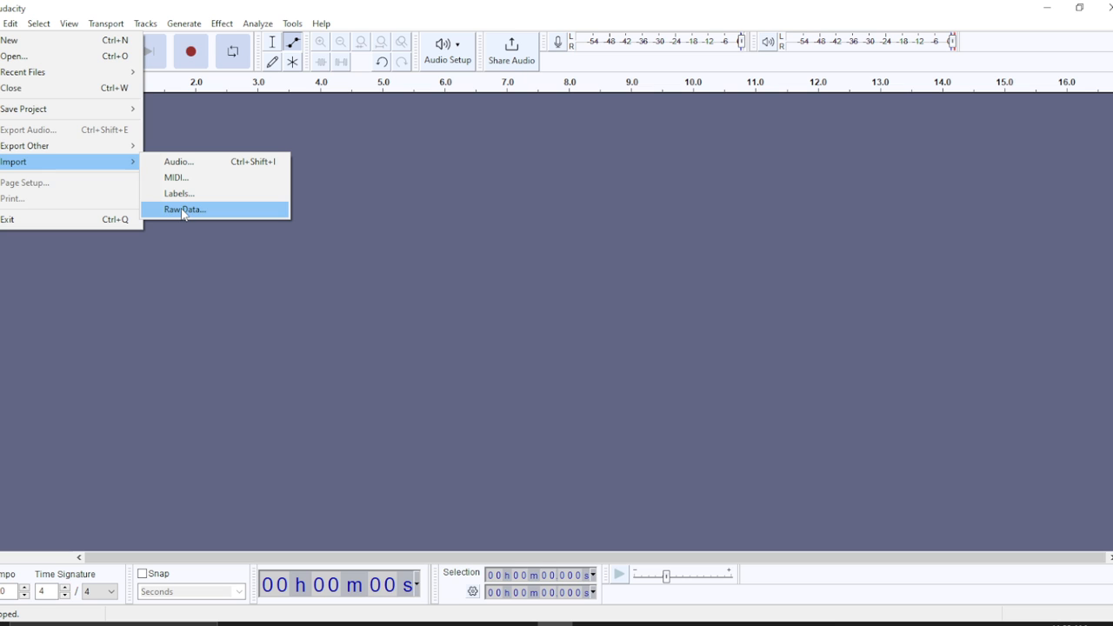
{"action": "left_click", "coordinate": [184, 209]}
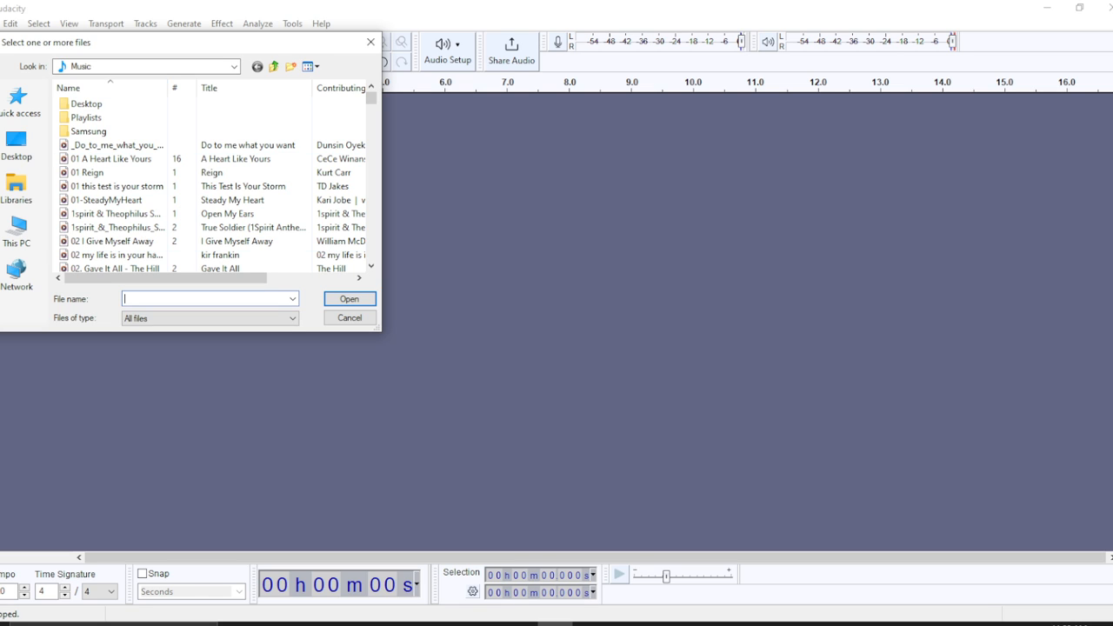
Choose the Do_to_me_what_you_want song in the Music folder and open it
{"action": "left_click", "coordinate": [121, 146]}
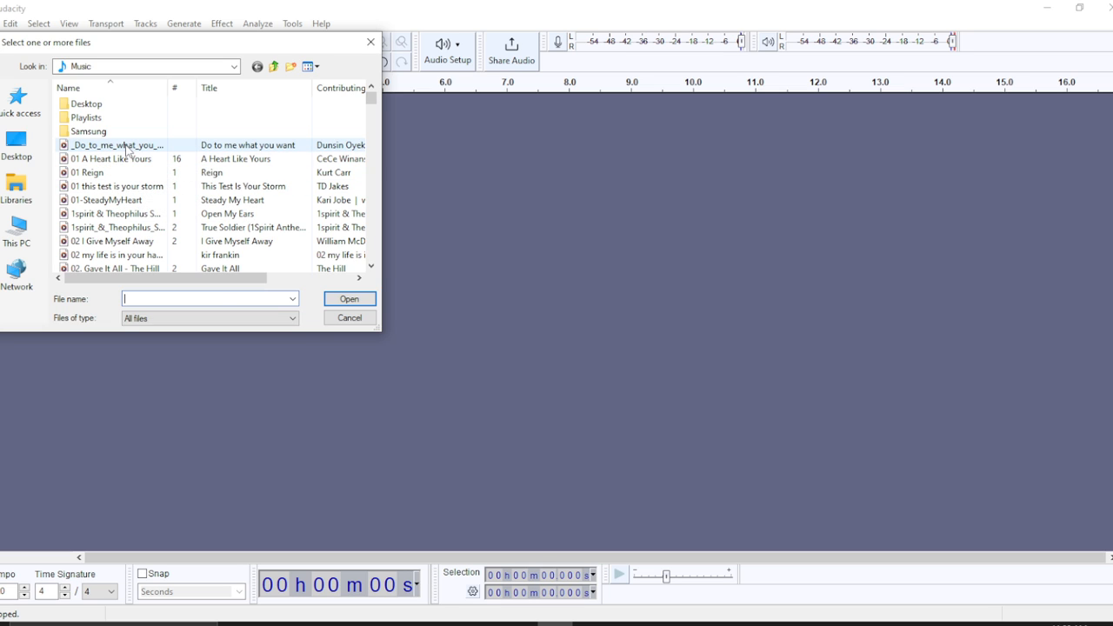
{"action": "left_click", "coordinate": [113, 145]}
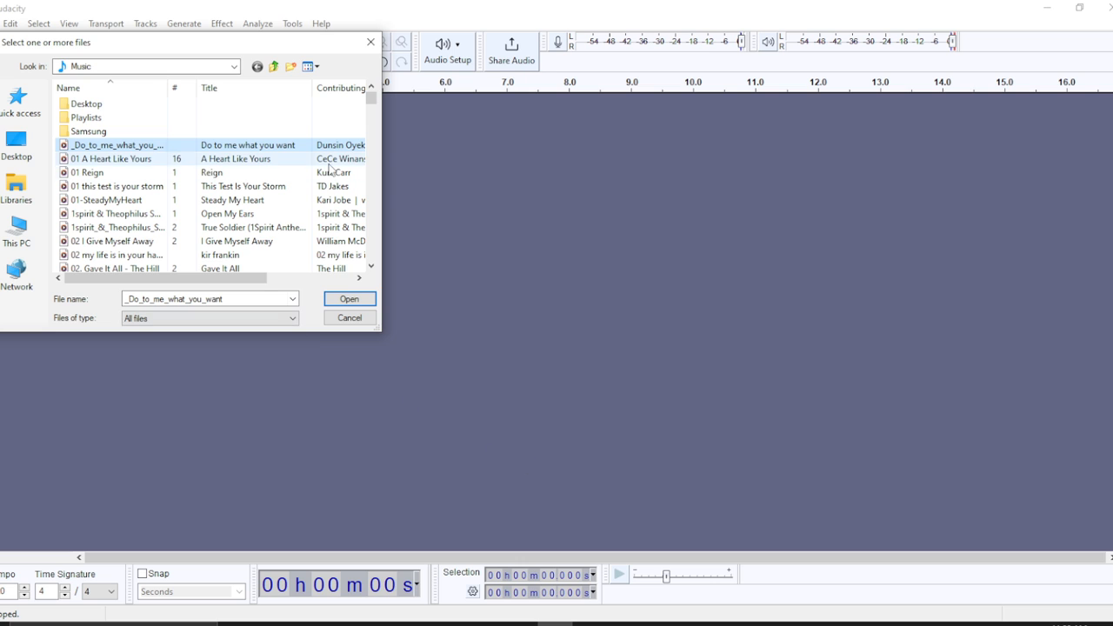
{"action": "left_click", "coordinate": [348, 299]}
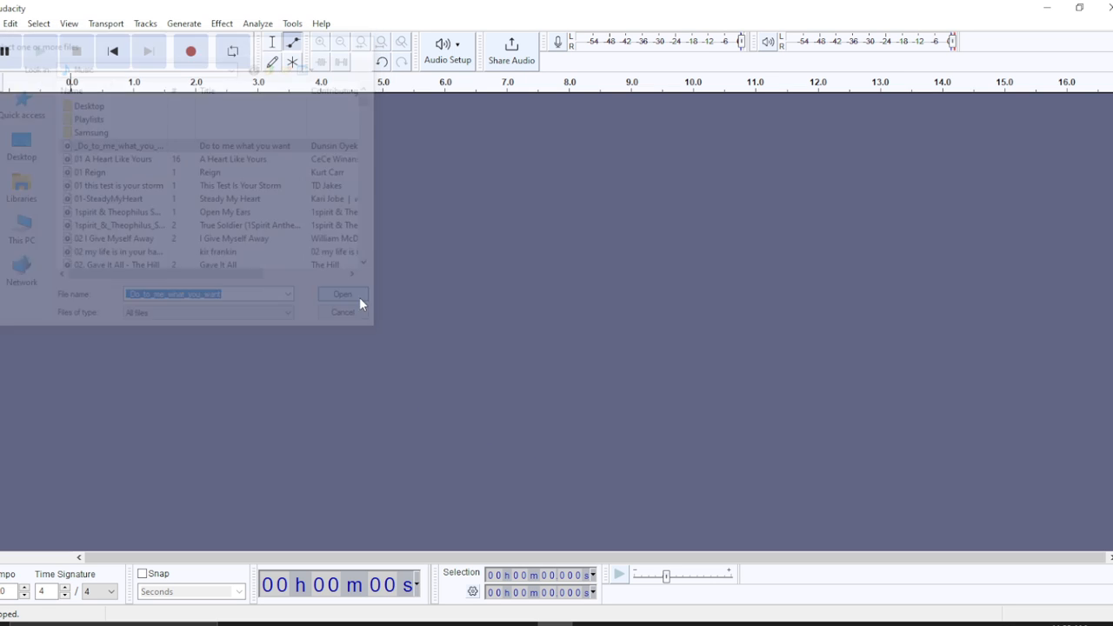
{"action": "left_click", "coordinate": [341, 294]}
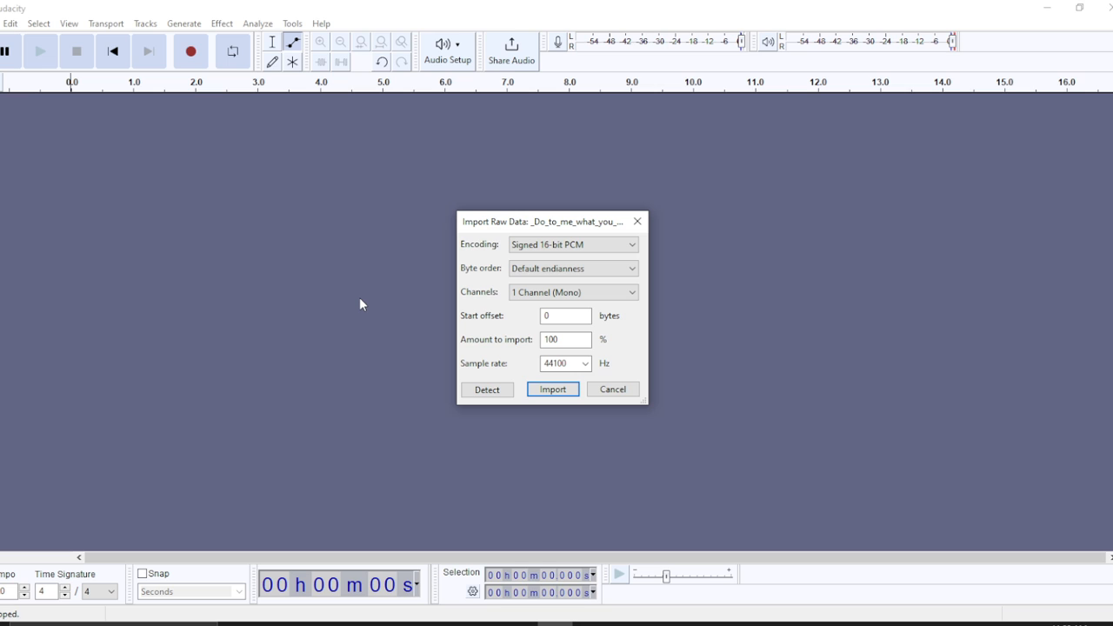
{"action": "mouse_move", "coordinate": [585, 240]}
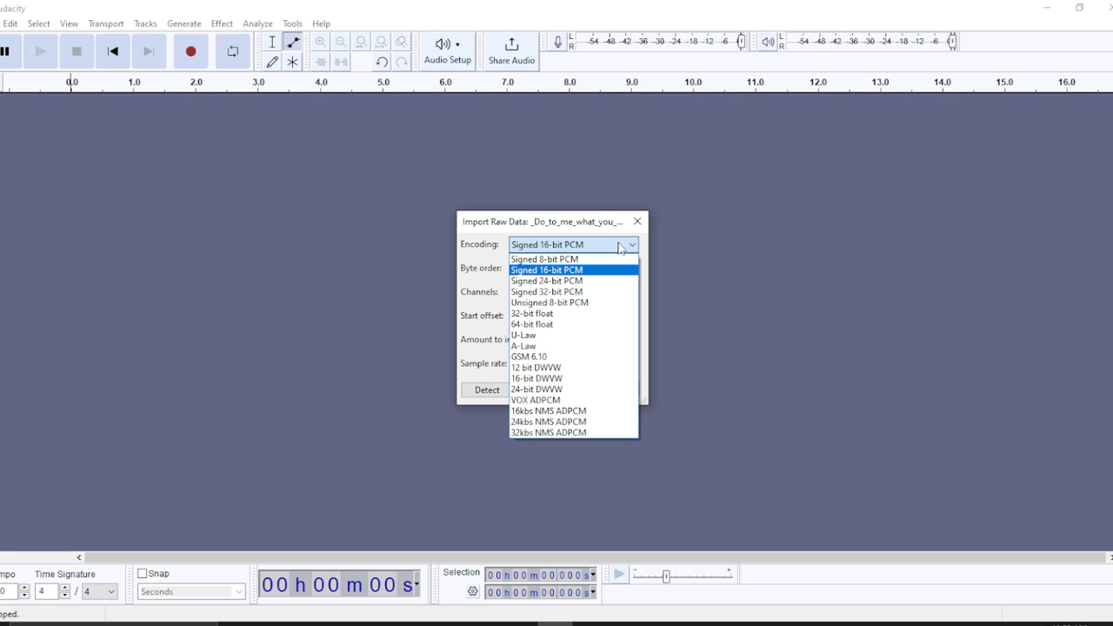
{"action": "mouse_move", "coordinate": [546, 259]}
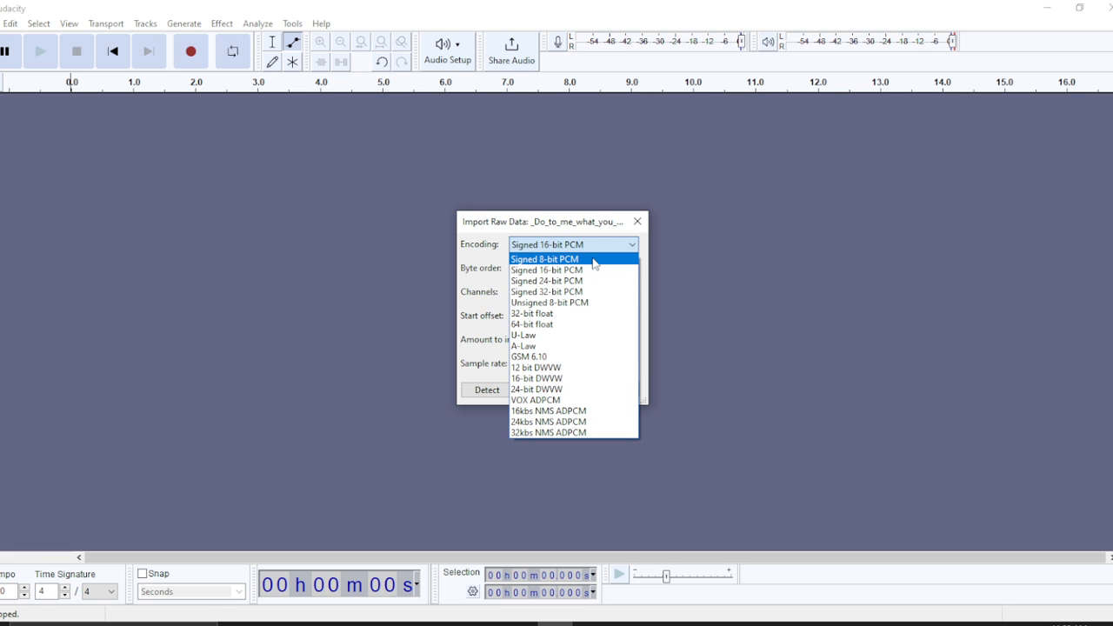
Keep Signed 16-bit PCM encoding and default byte order, and choose 2 Channels (Stereo)
{"action": "left_click", "coordinate": [547, 269]}
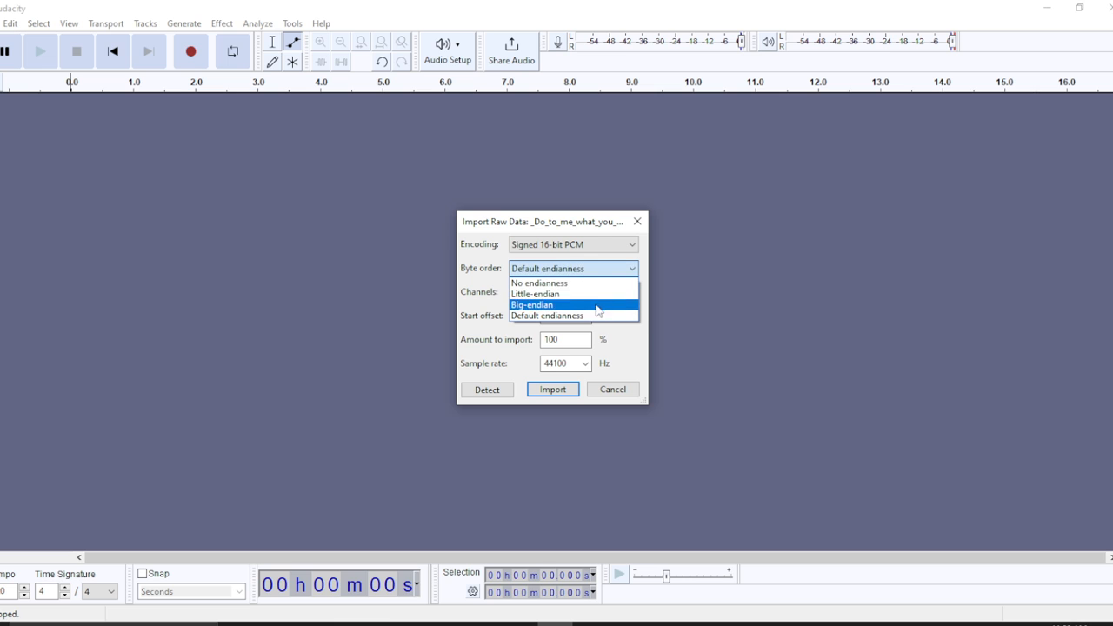
{"action": "mouse_move", "coordinate": [553, 283]}
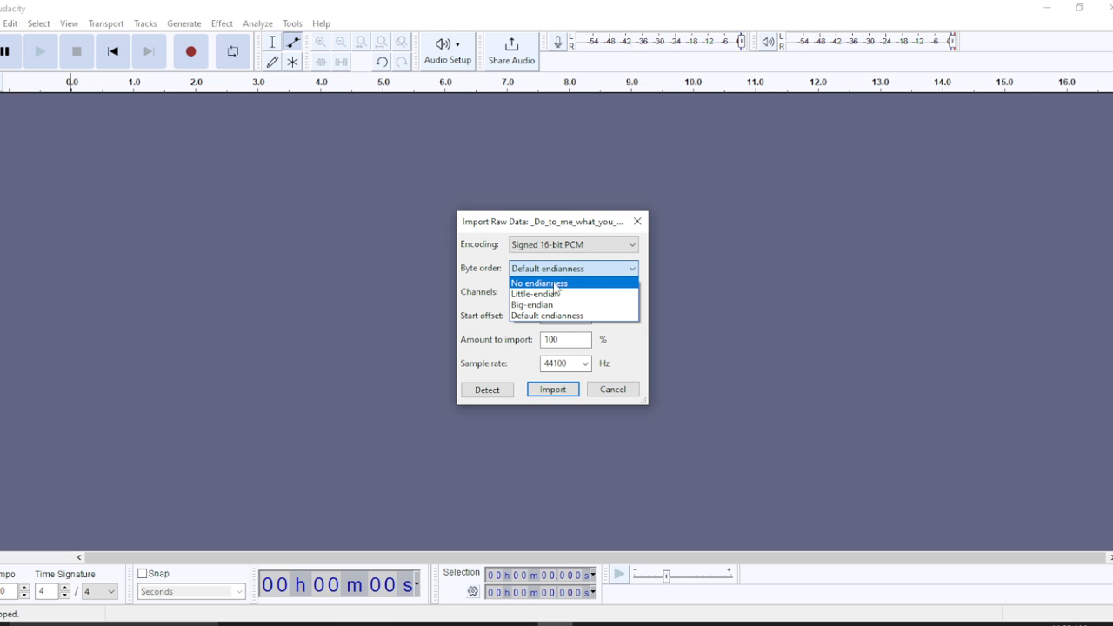
{"action": "mouse_move", "coordinate": [559, 295]}
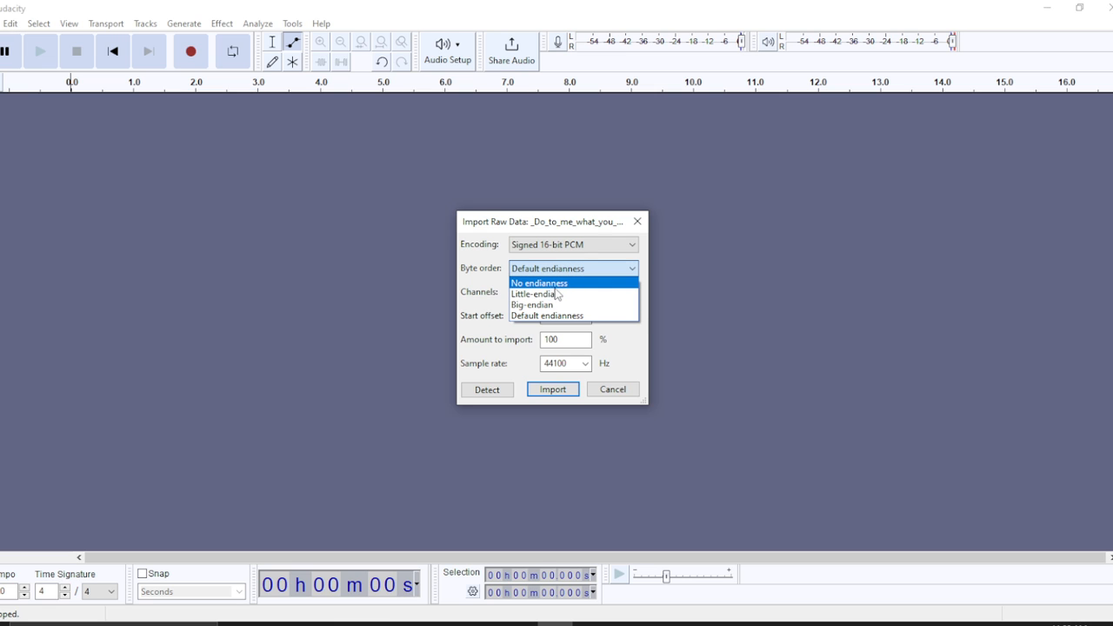
{"action": "mouse_move", "coordinate": [533, 294]}
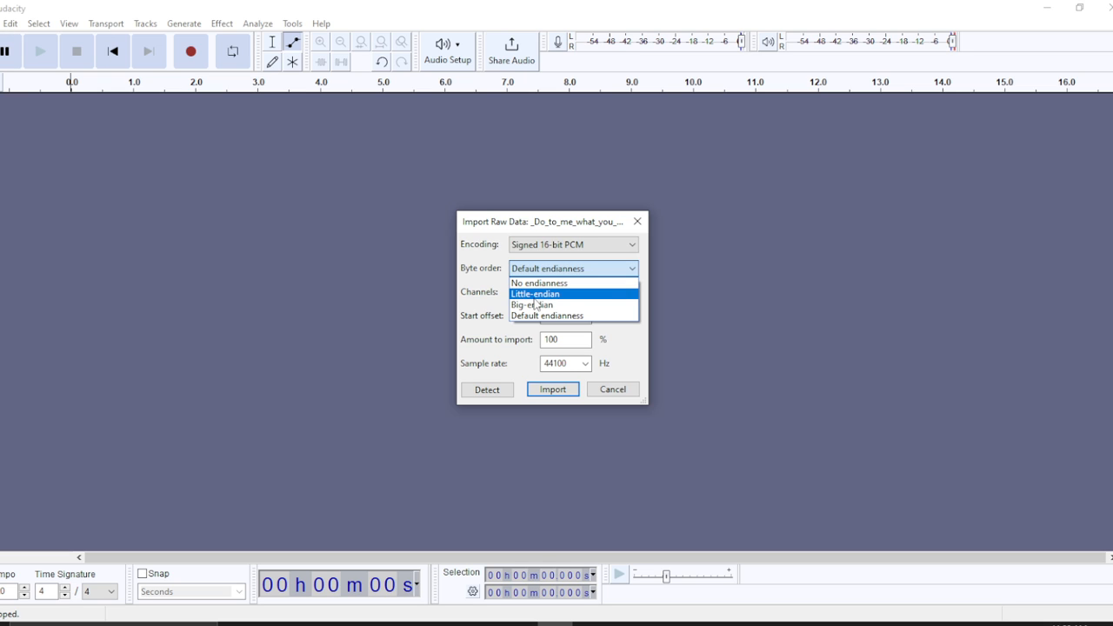
{"action": "mouse_move", "coordinate": [546, 316]}
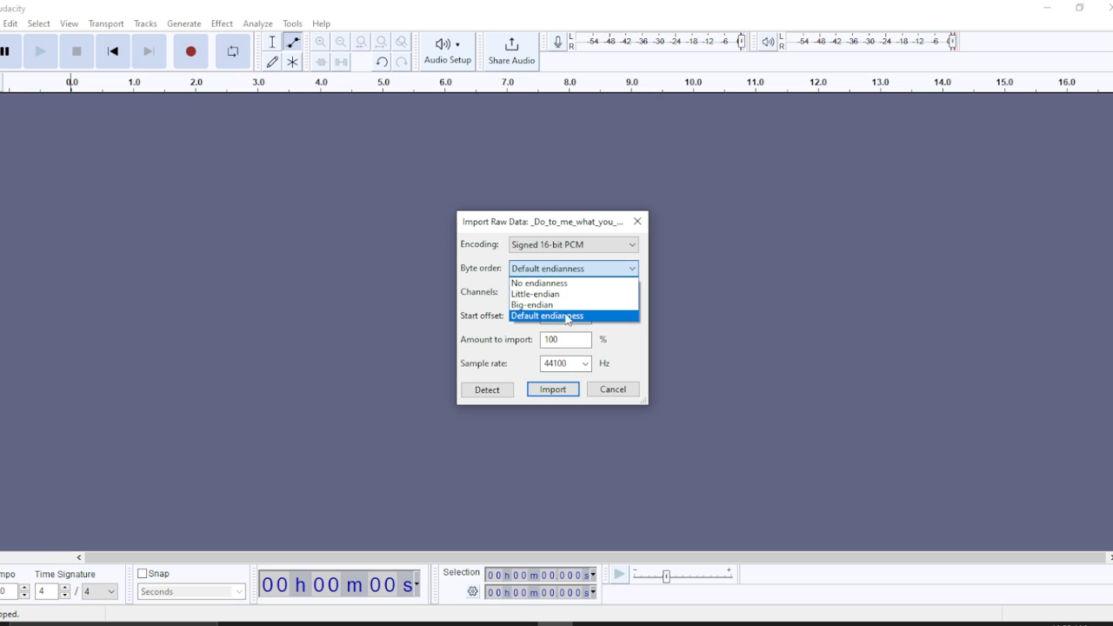
{"action": "left_click", "coordinate": [546, 317]}
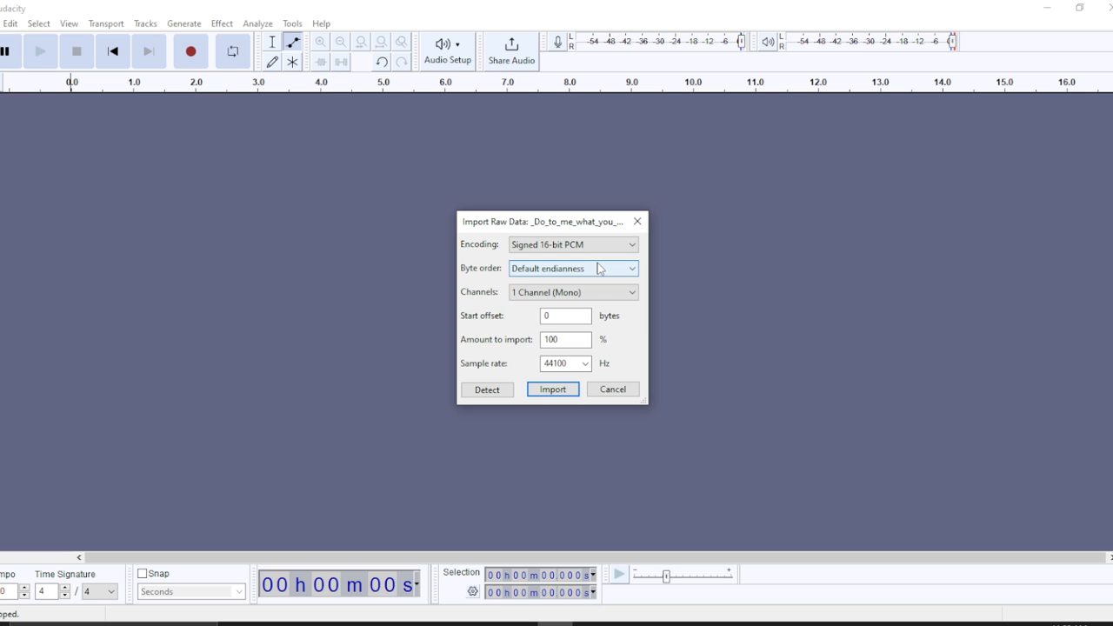
{"action": "left_click", "coordinate": [565, 317]}
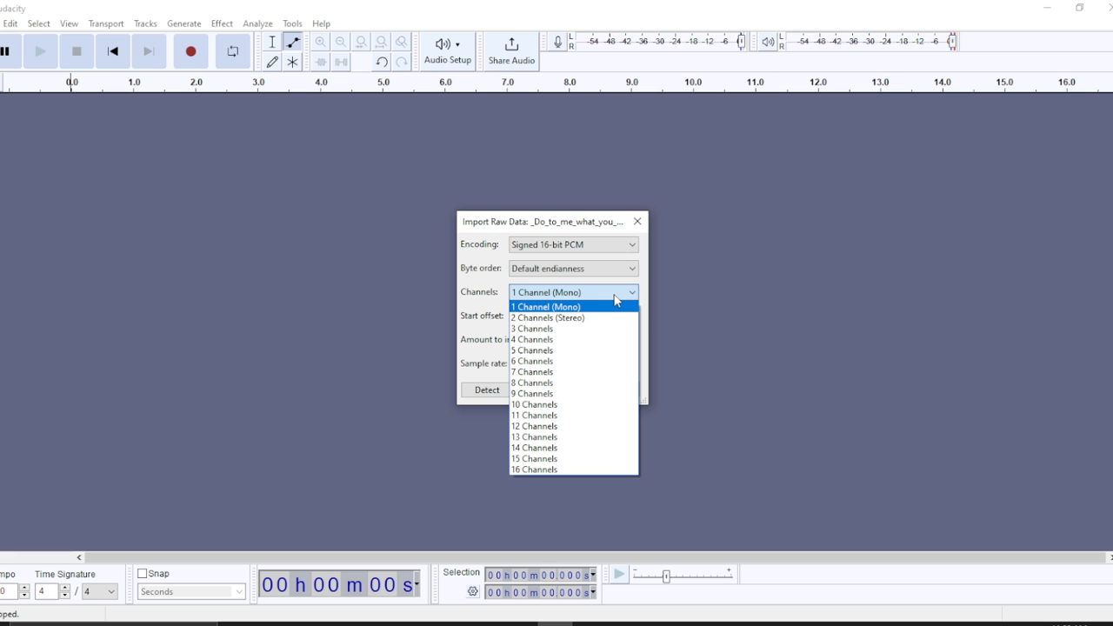
{"action": "mouse_move", "coordinate": [589, 309]}
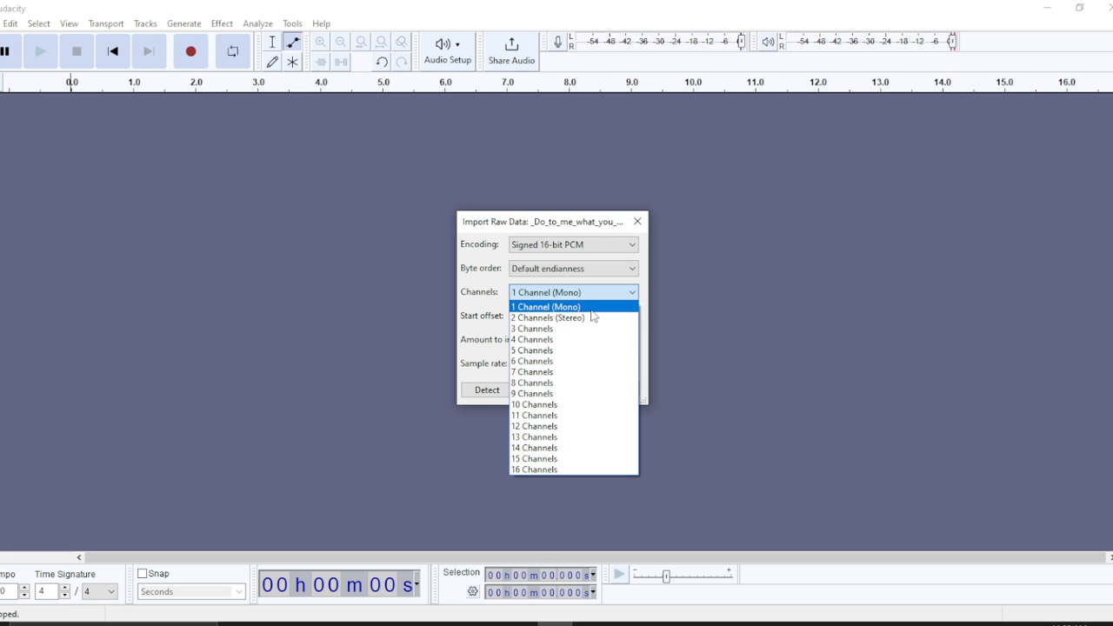
{"action": "left_click", "coordinate": [548, 317]}
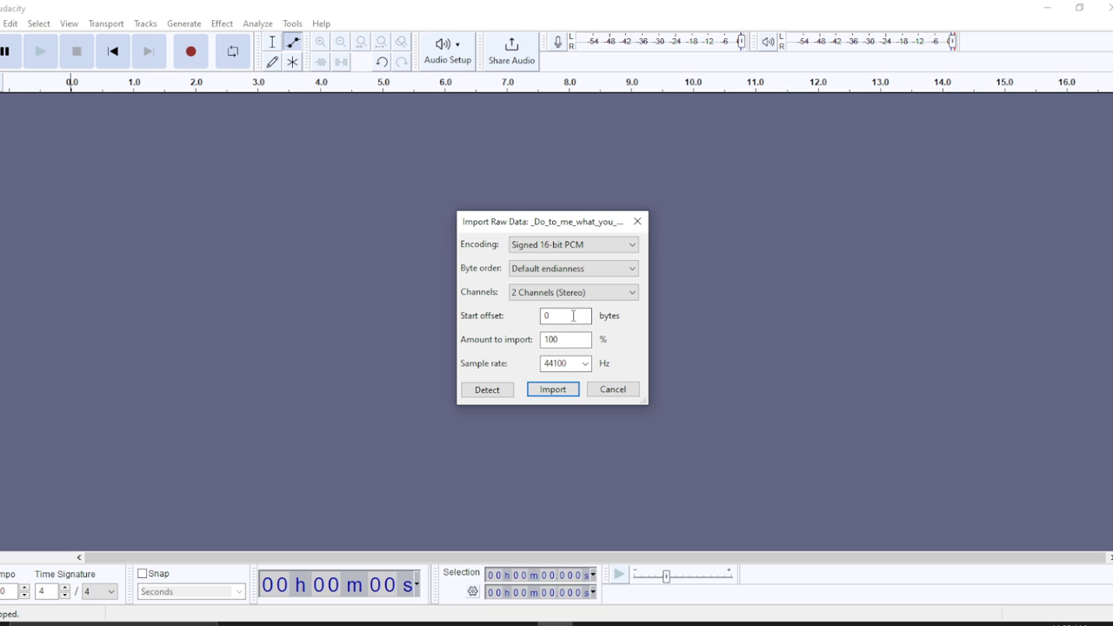
Set the start offset to 3 bytes, leaving the sample rate at 44100 Hz
{"action": "left_click", "coordinate": [566, 317]}
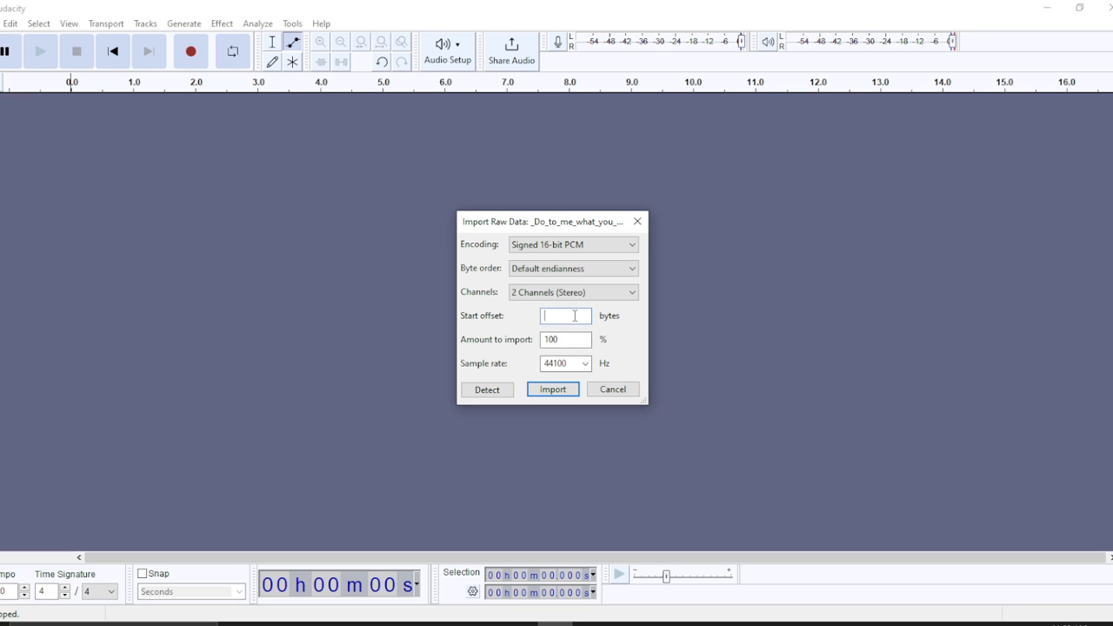
{"action": "type", "text": "3"}
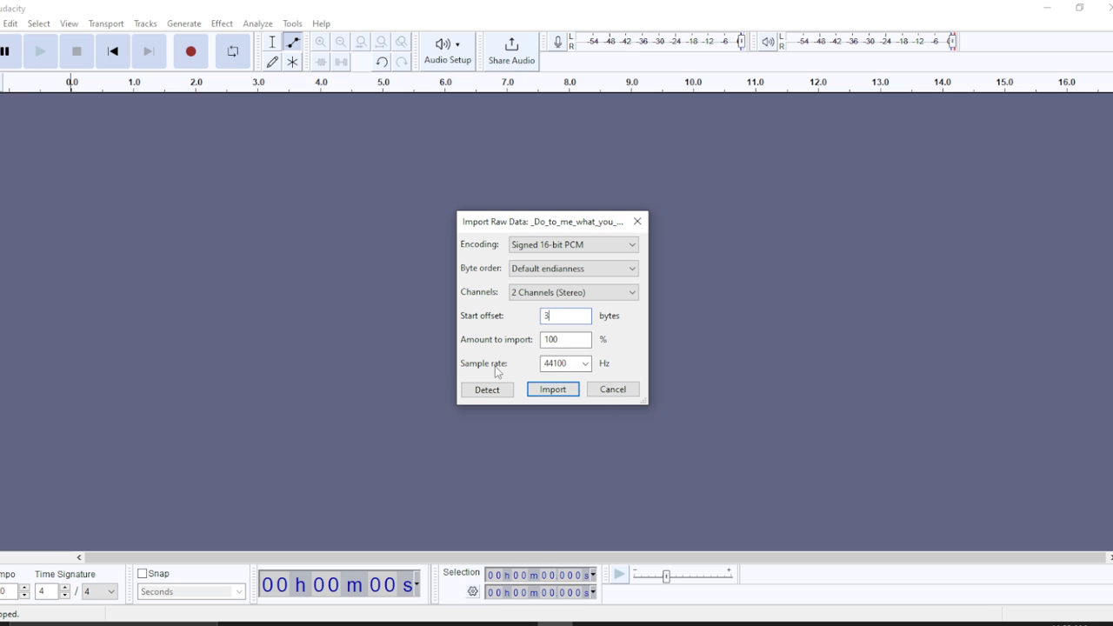
{"action": "left_click", "coordinate": [586, 364]}
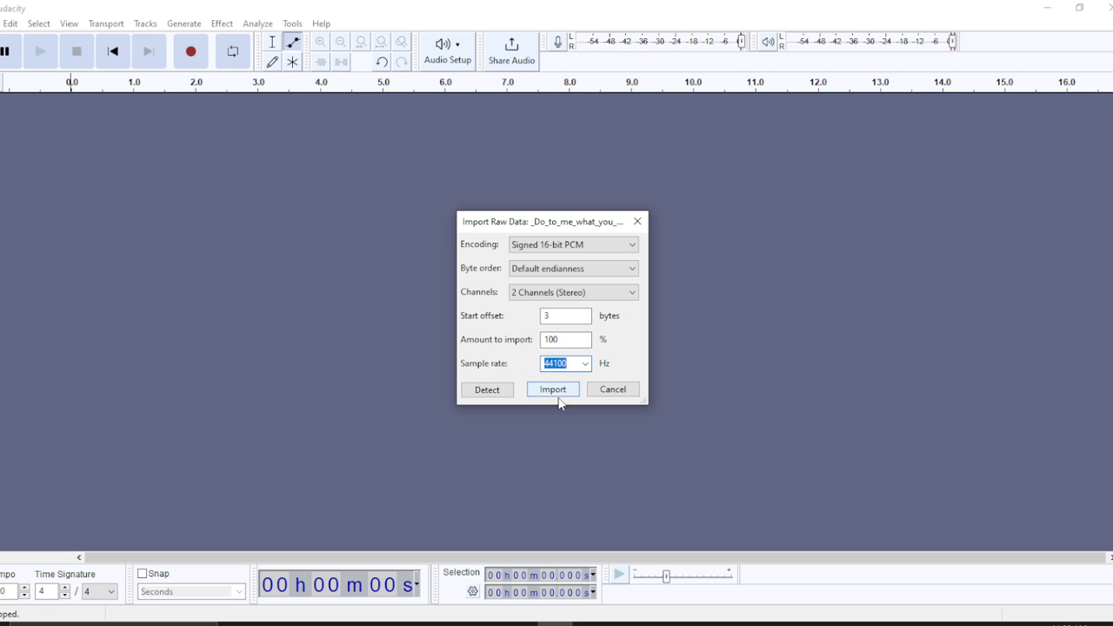
Import the song as a stereo track, then glance at the Effect menu without choosing anything
{"action": "left_click", "coordinate": [553, 390]}
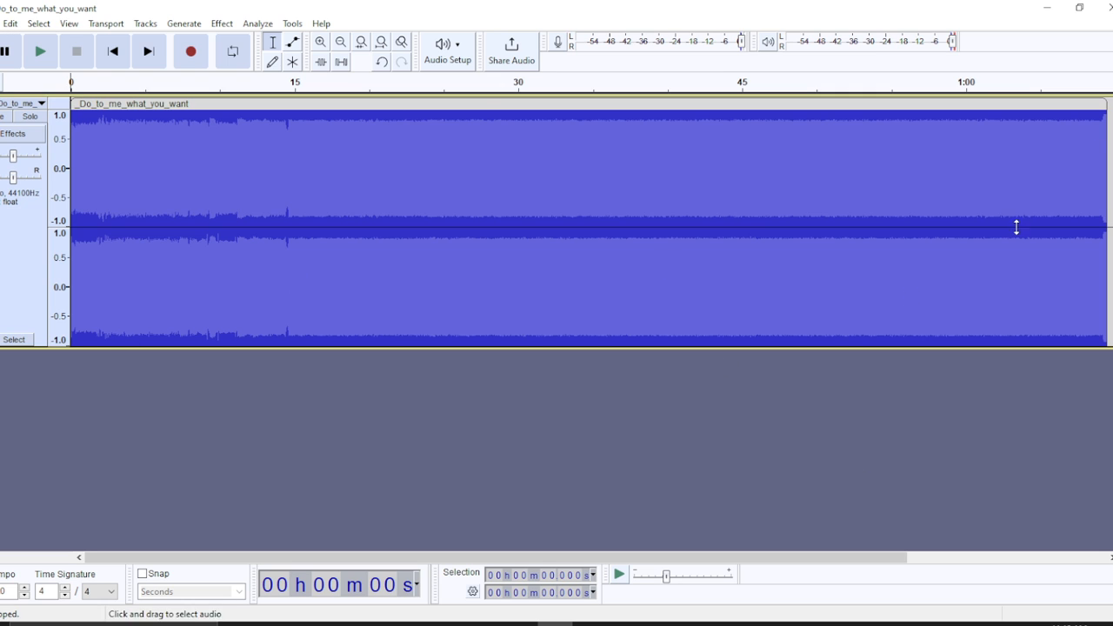
{"action": "mouse_move", "coordinate": [692, 341]}
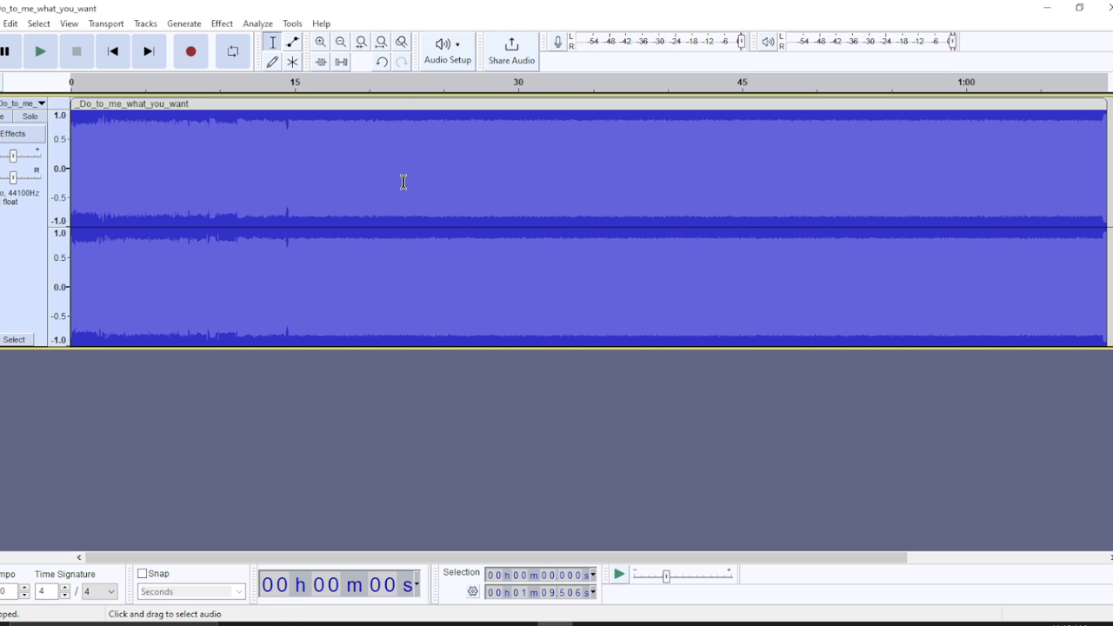
{"action": "left_click", "coordinate": [258, 217]}
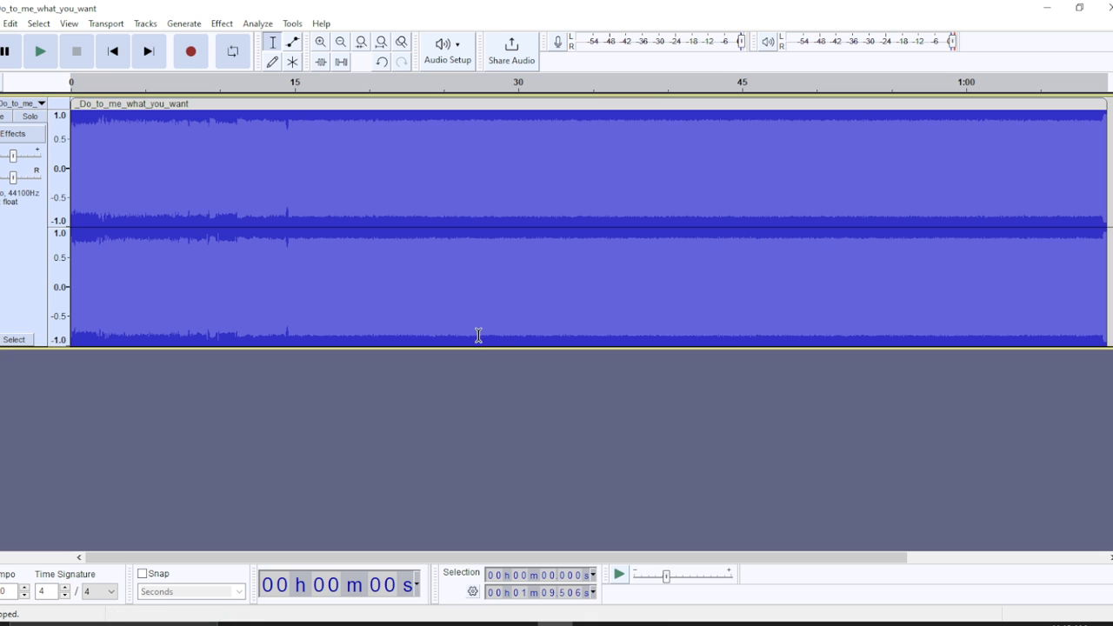
{"action": "left_click", "coordinate": [223, 24]}
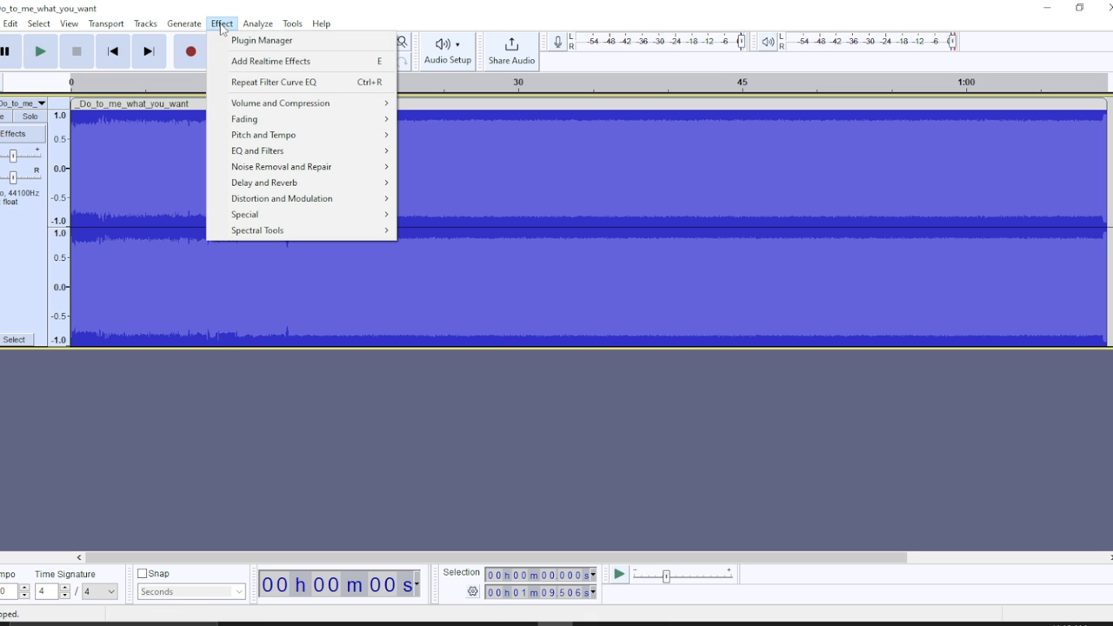
{"action": "left_click", "coordinate": [223, 24]}
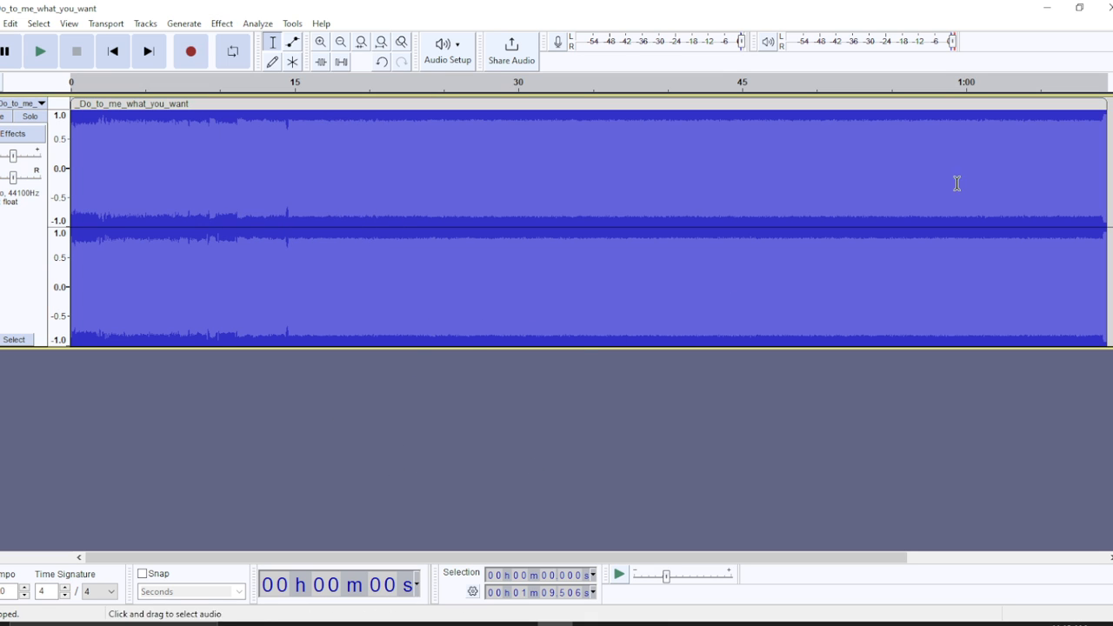